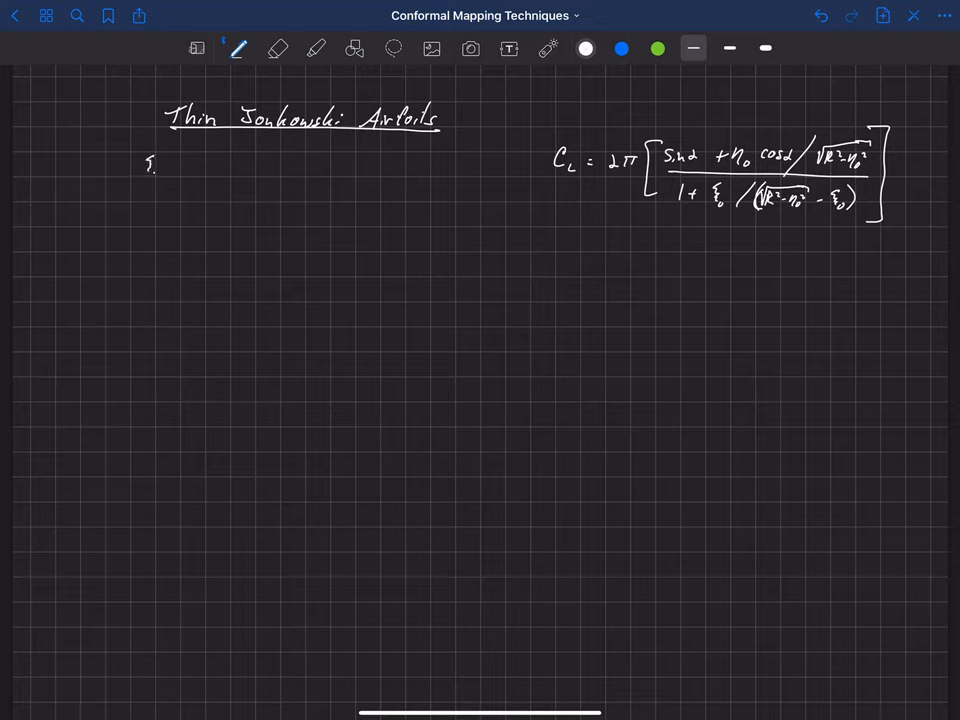
Step: Handwrite 'ξ0 and η0 << R' with an arrow labelling ξ0 as 'thin airfoils'
type("ξ₀ and η₀")
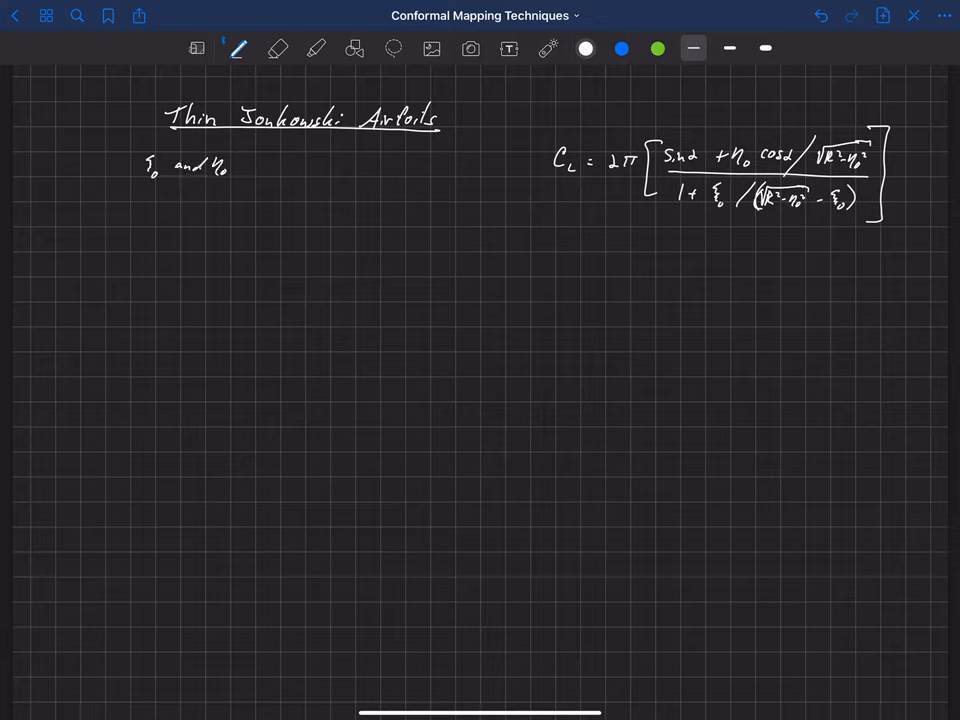
left_click_drag(244, 164, 290, 164)
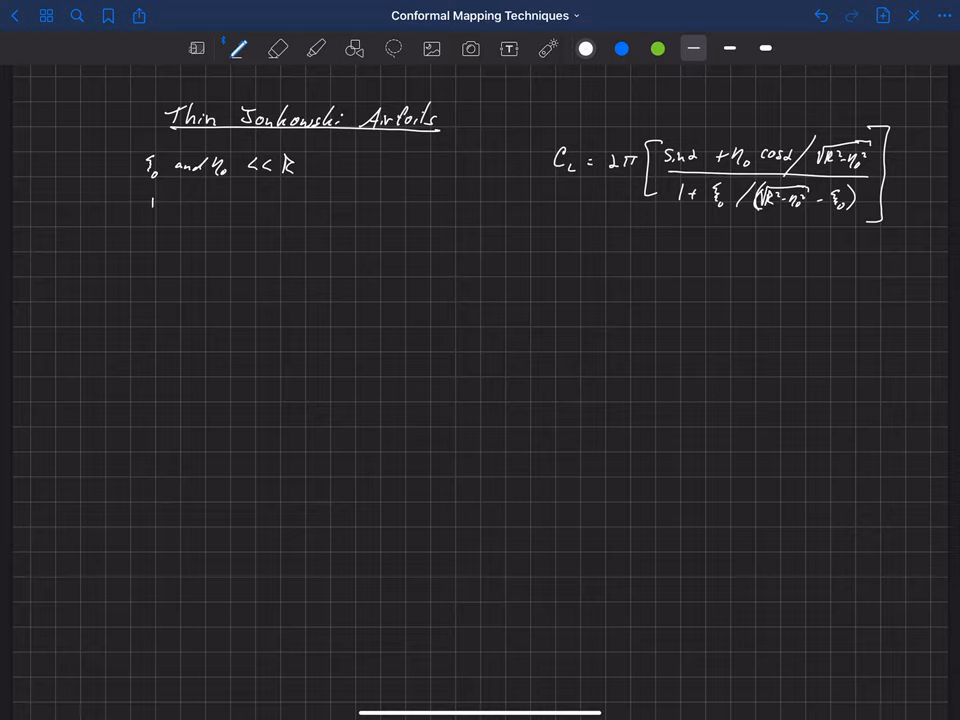
left_click_drag(156, 230, 156, 200)
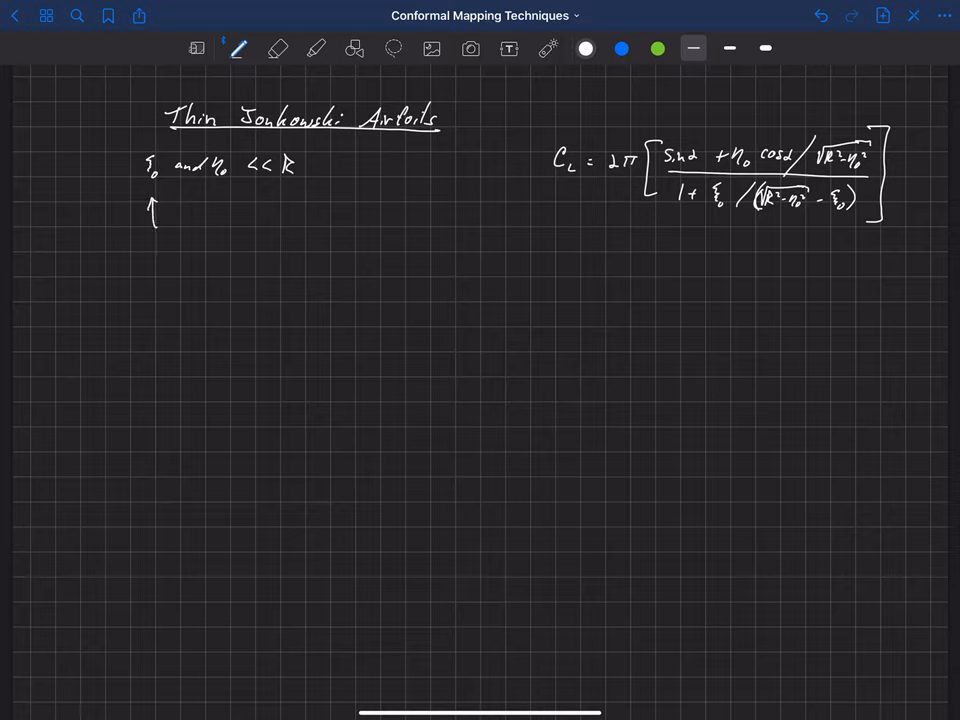
type("th")
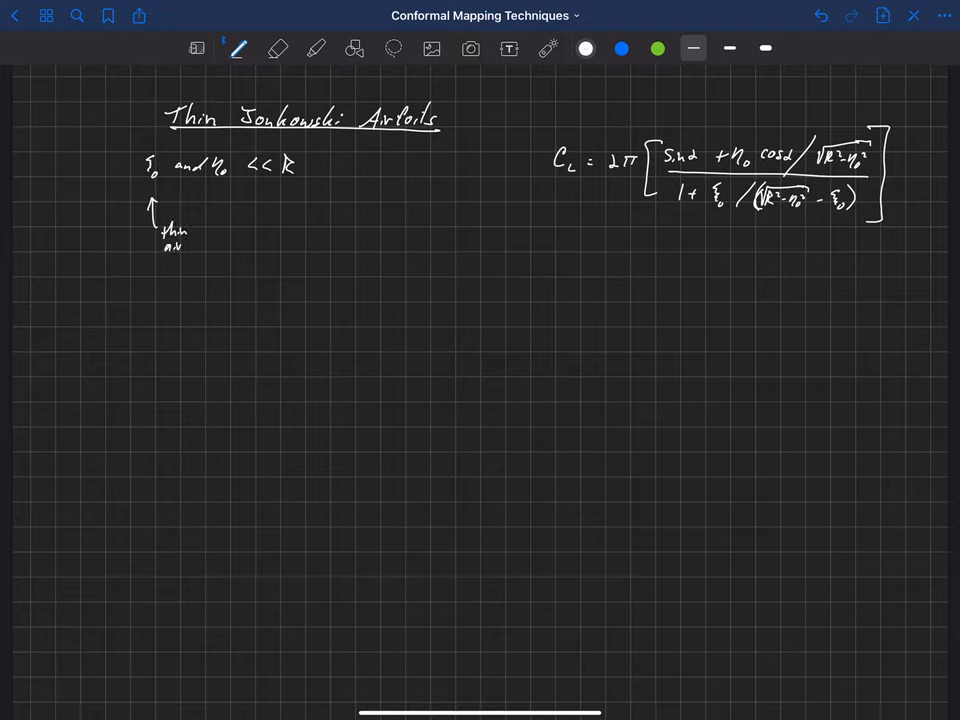
type("foils")
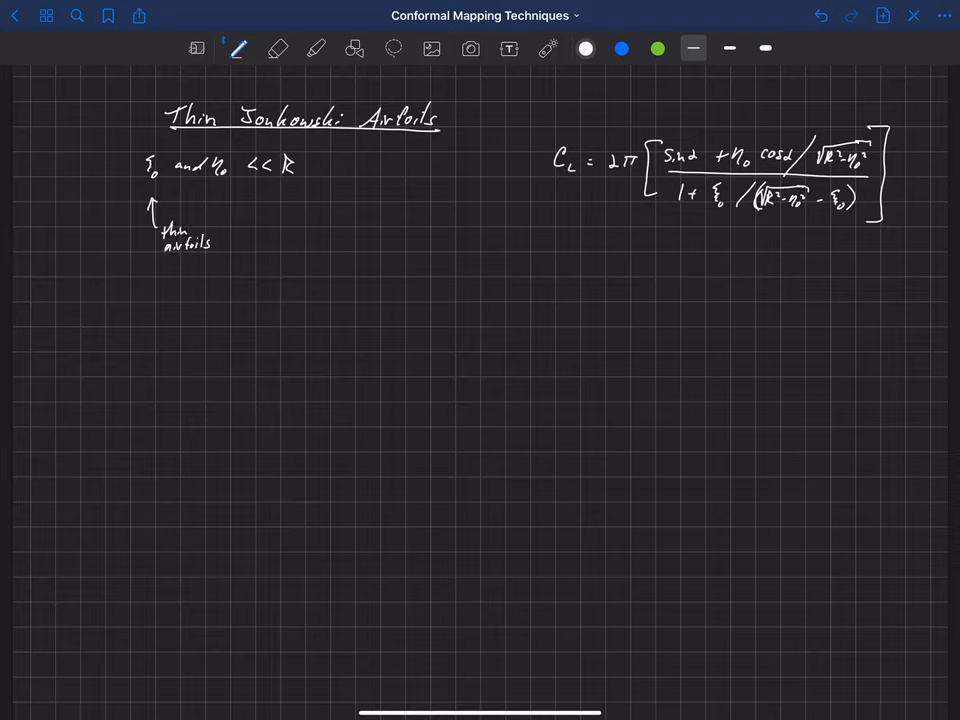
Step: Add an arrow at η0 labelled 'small camber'
left_click_drag(236, 216, 224, 184)
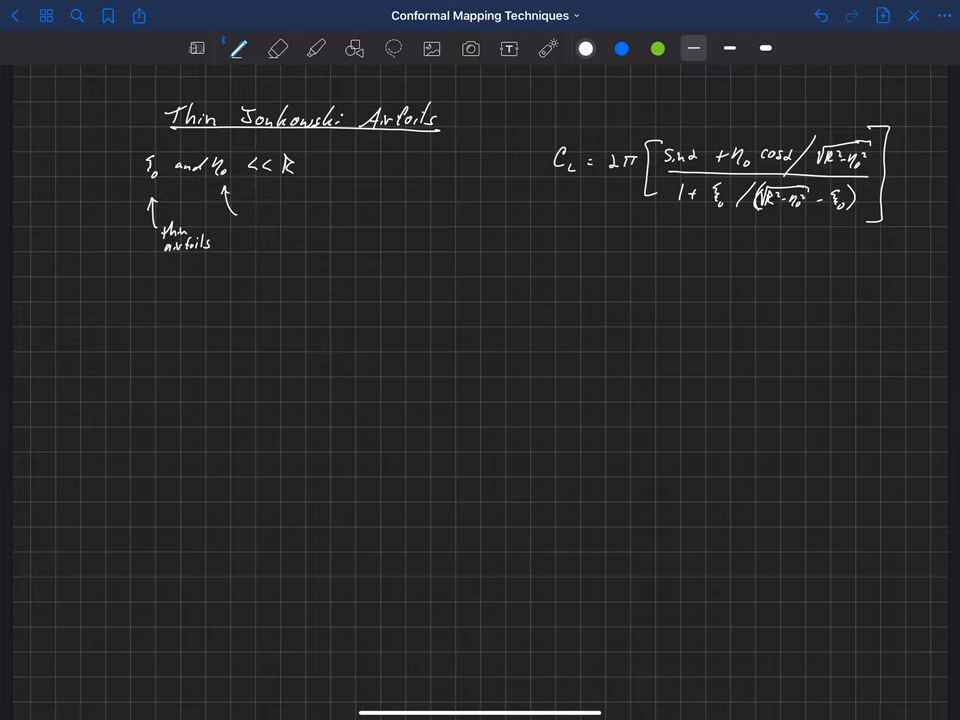
type("small")
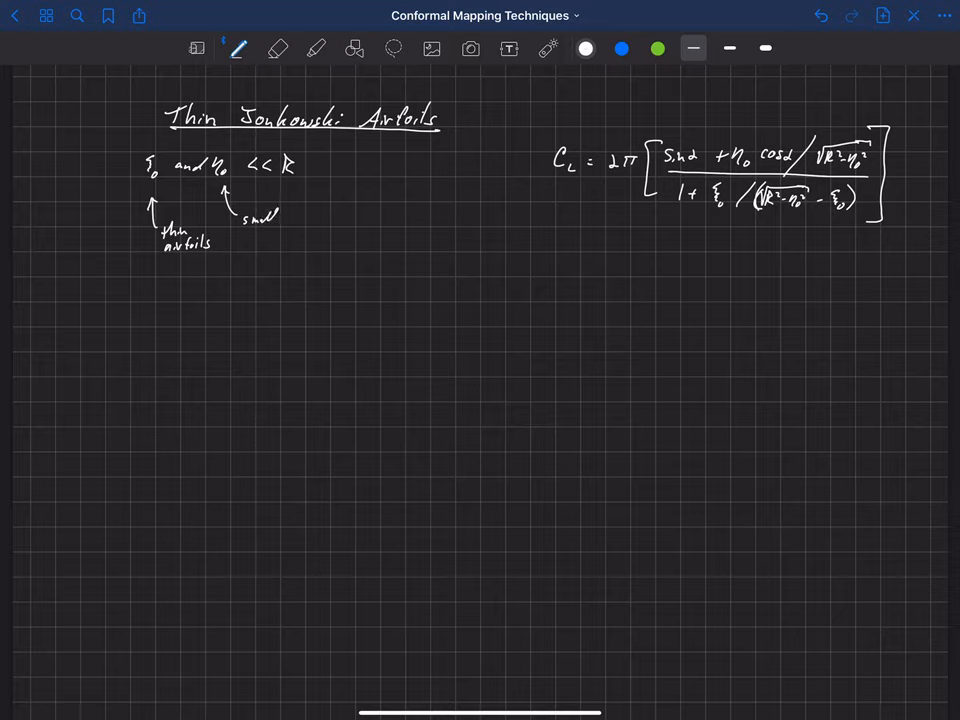
type("cam")
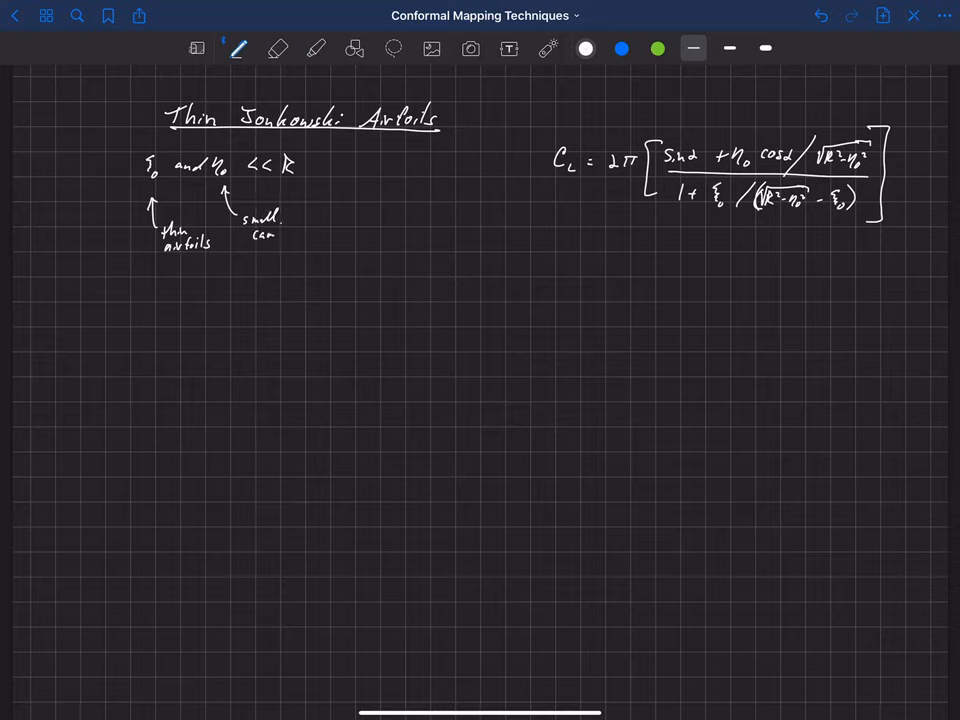
type("ber")
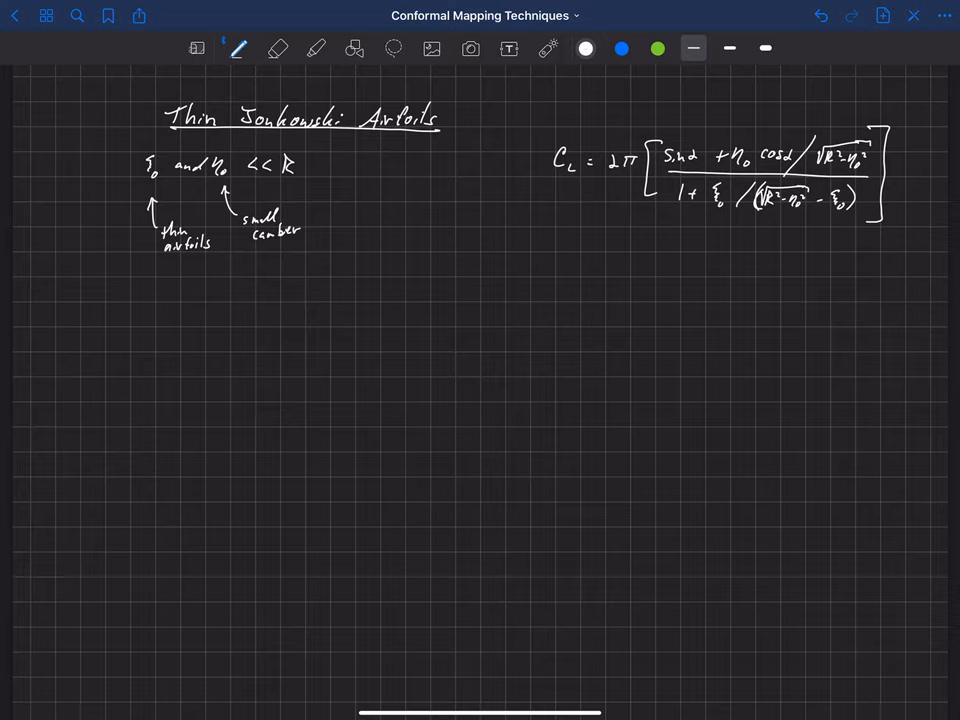
left_click_drag(110, 300, 196, 298)
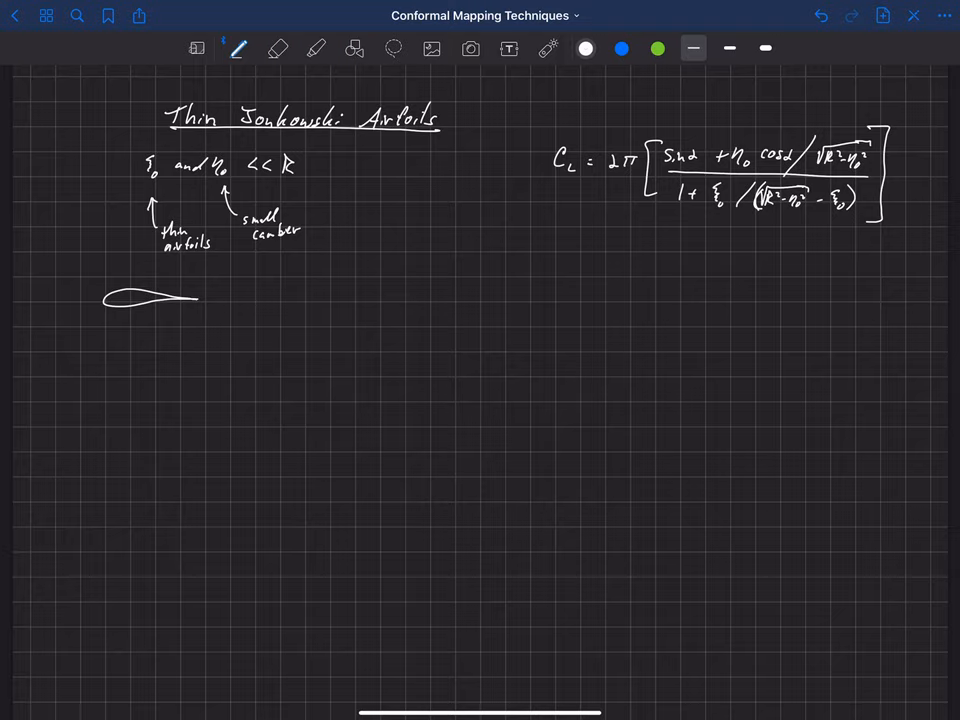
Step: Sketch the airfoil and write τ = tmax/(chord) ≅ −(3√3/4) ξ0/R
left_click(120, 298)
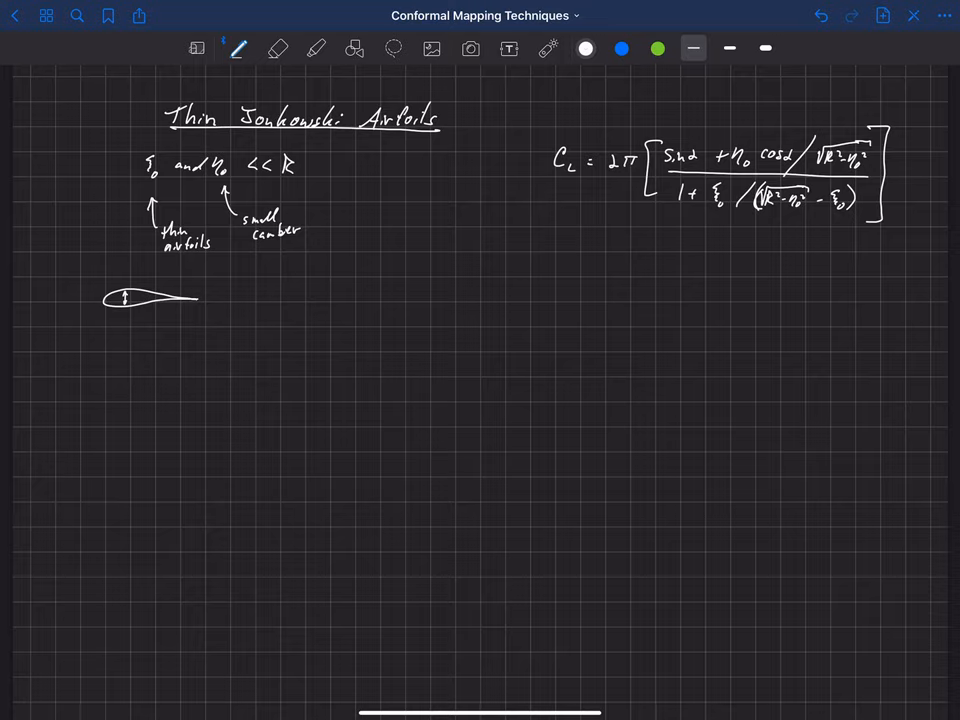
left_click_drag(288, 300, 284, 284)
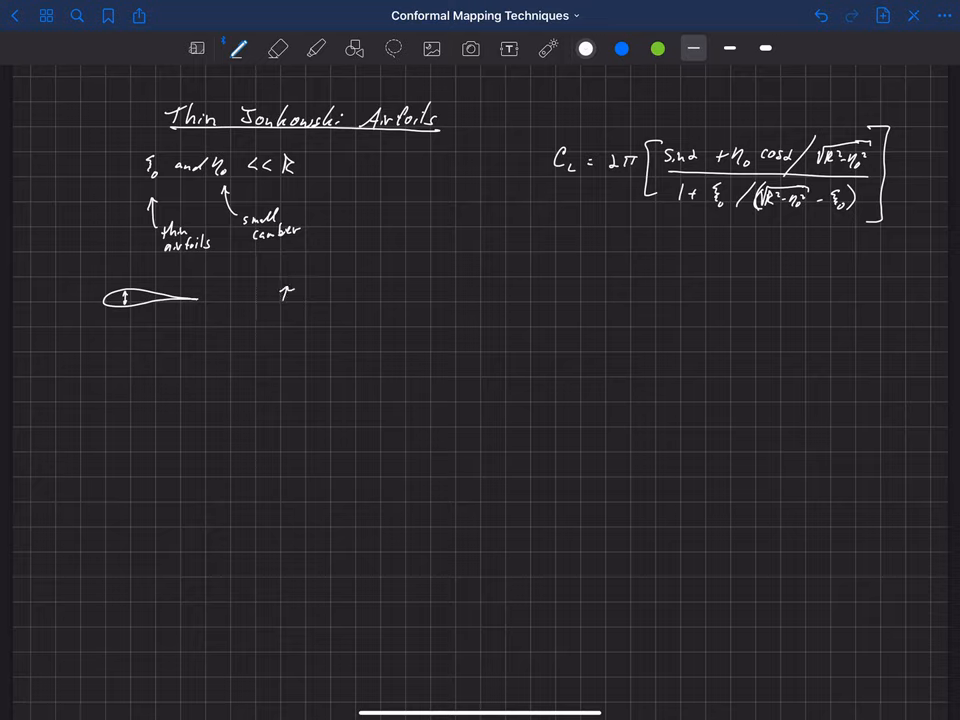
type("=")
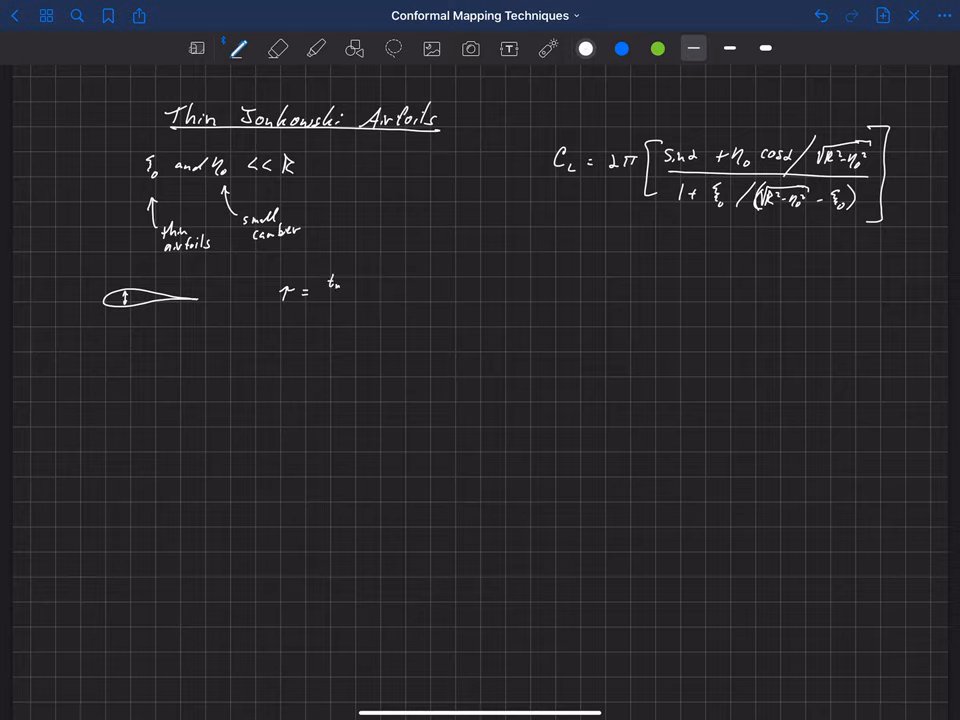
type("tmax/(zt - ze) ≅ - 3√3/4 ξ0/R")
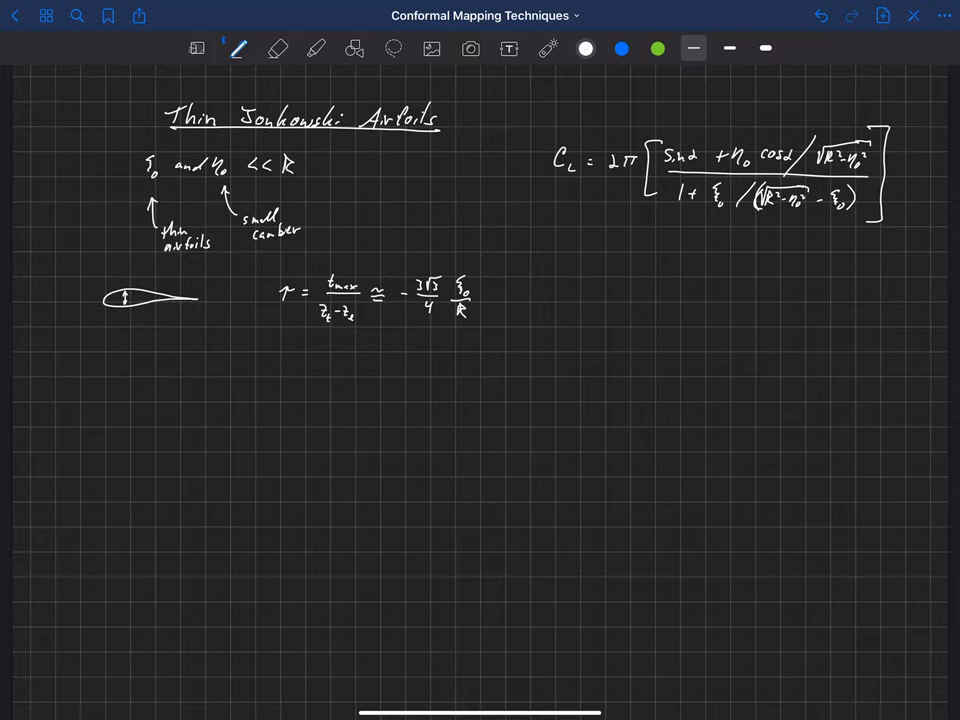
Step: Box the thickness-ratio formula
left_click_drag(340, 264, 276, 320)
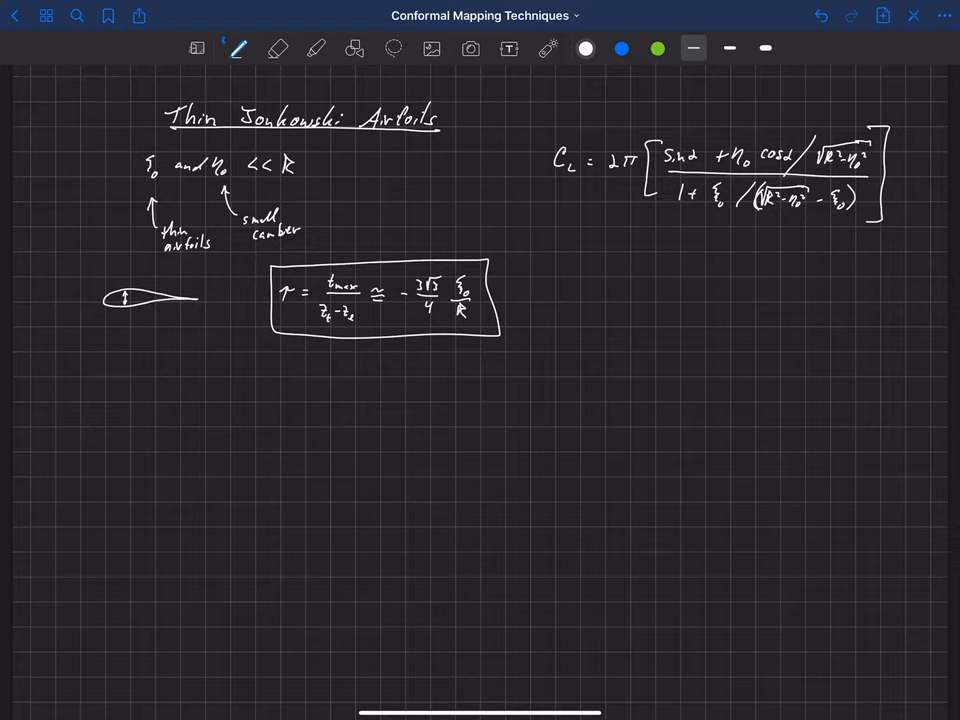
left_click_drag(564, 218, 760, 232)
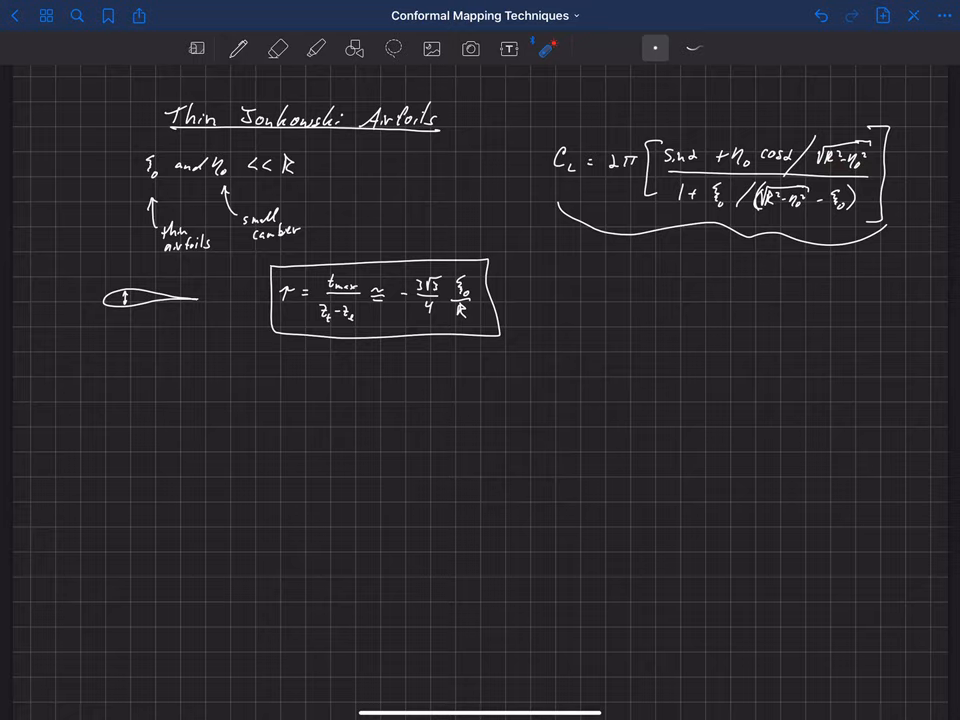
Step: Draw a wavy brace-like line under the C_L formula
left_click(238, 48)
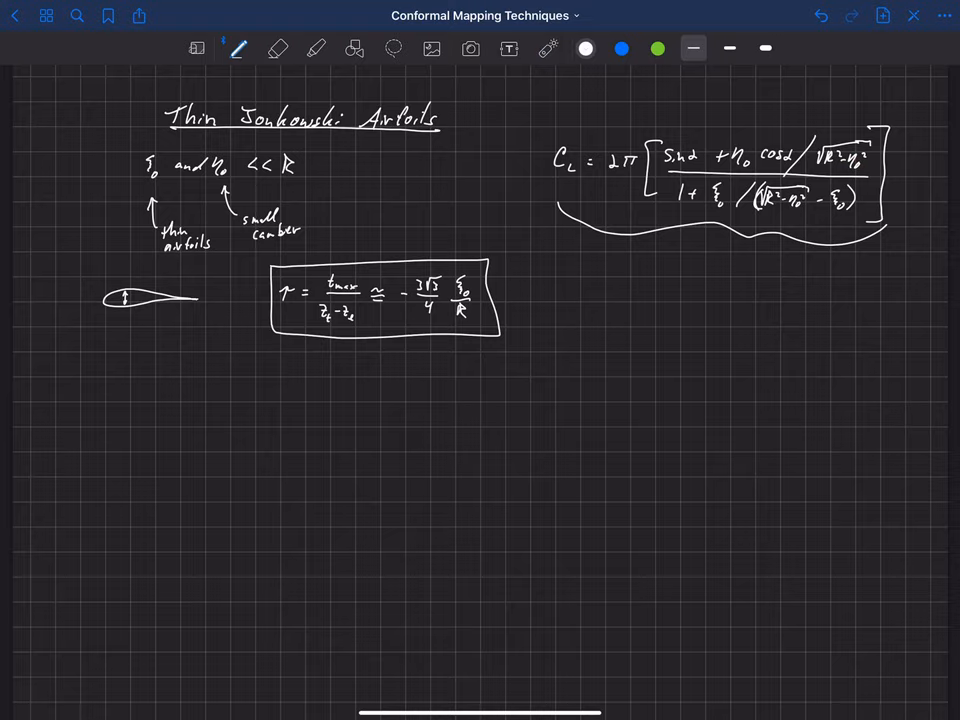
left_click(622, 48)
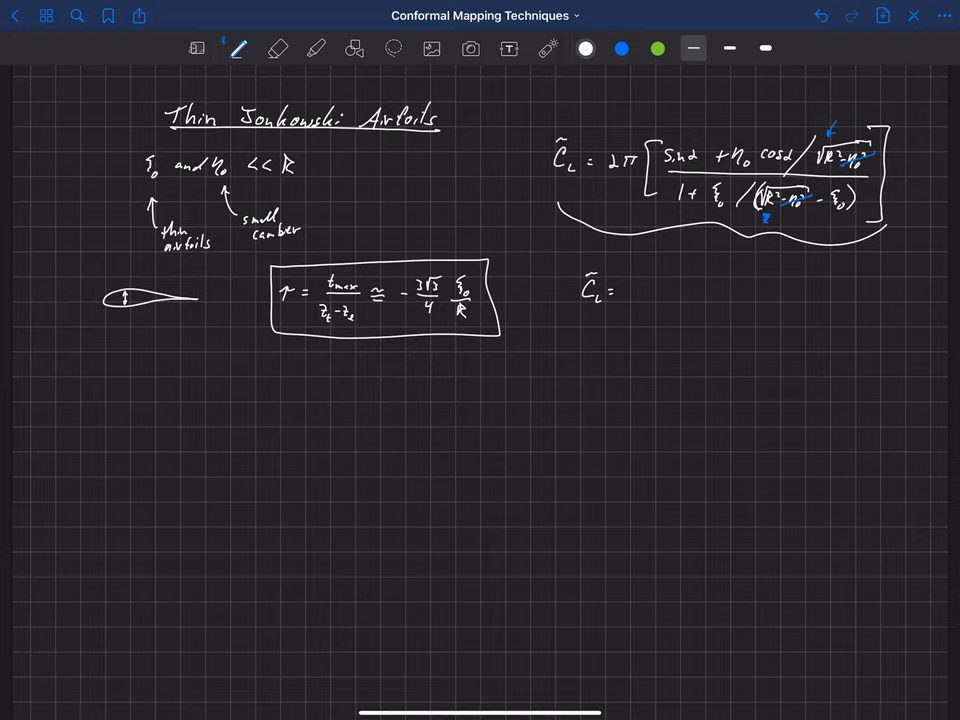
Step: Write C̃_L = 2π(1 − ξ0/R)(sin α + (η0/R) cos α)
type("2π")
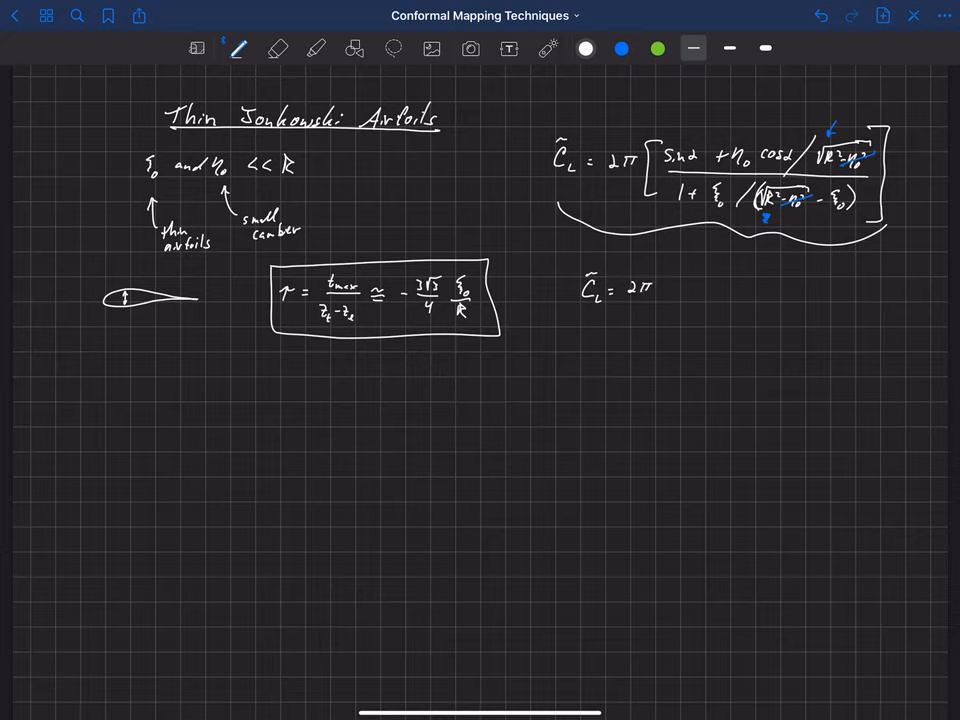
left_click_drag(660, 290, 696, 290)
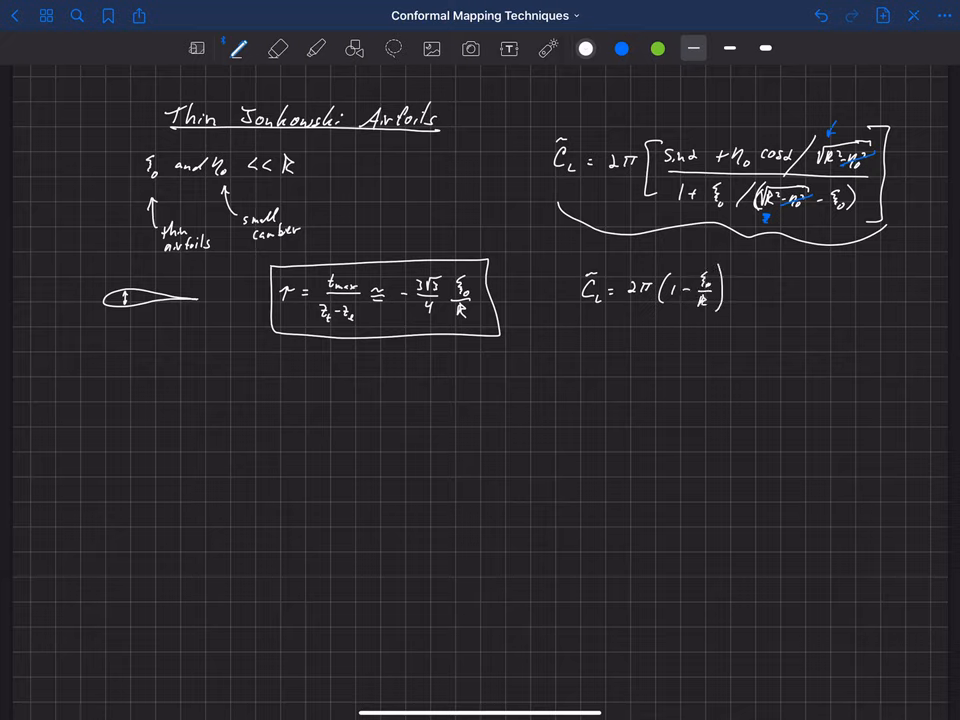
type("(s,")
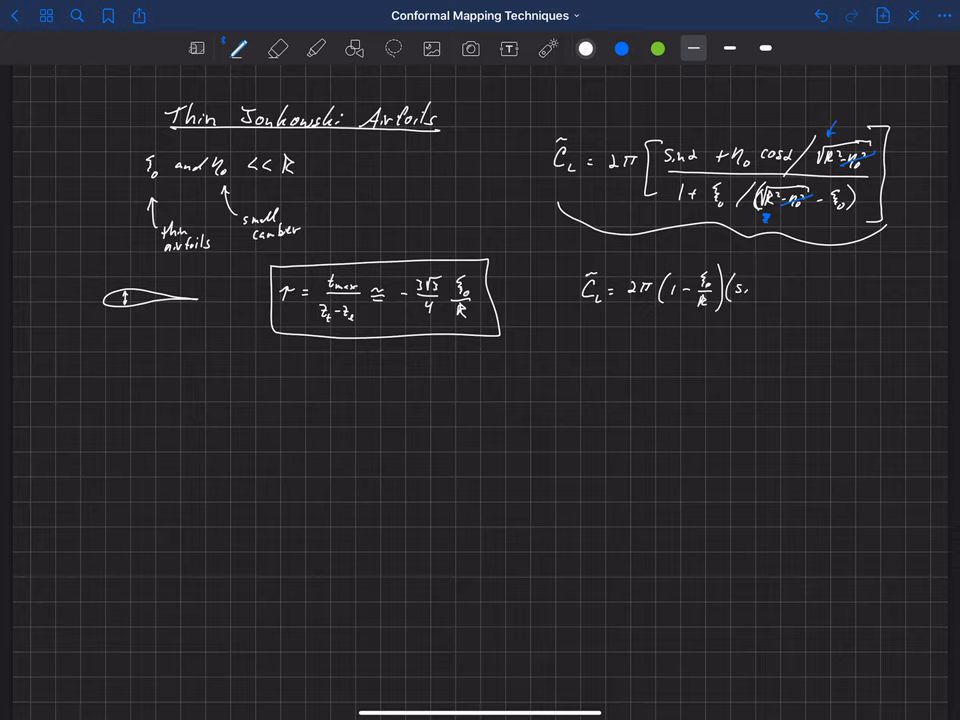
type("sind")
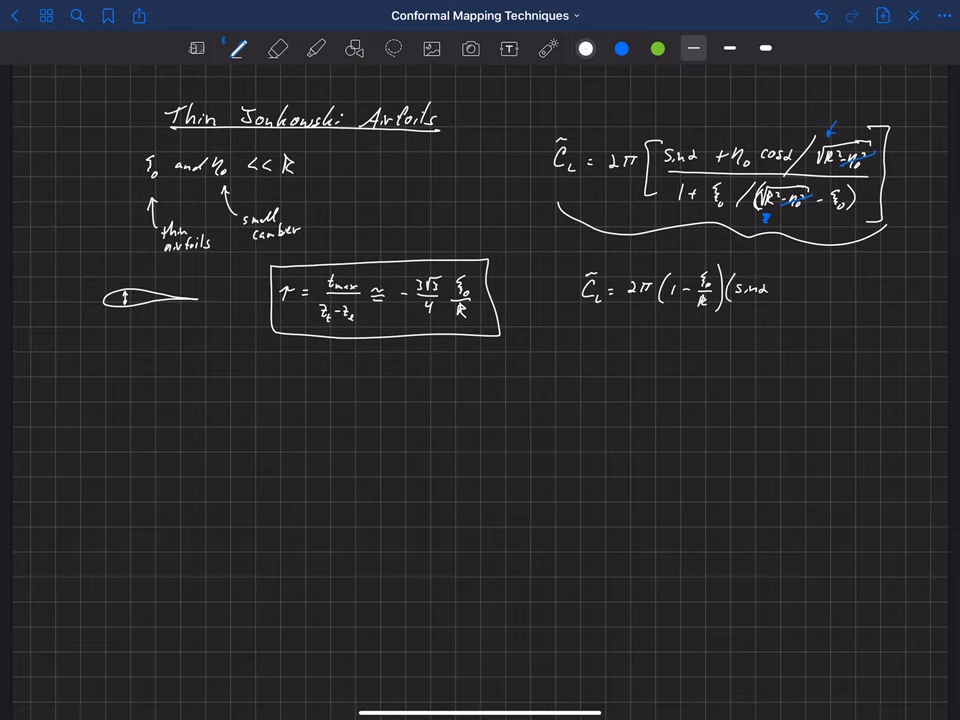
type("+ η₀/R")
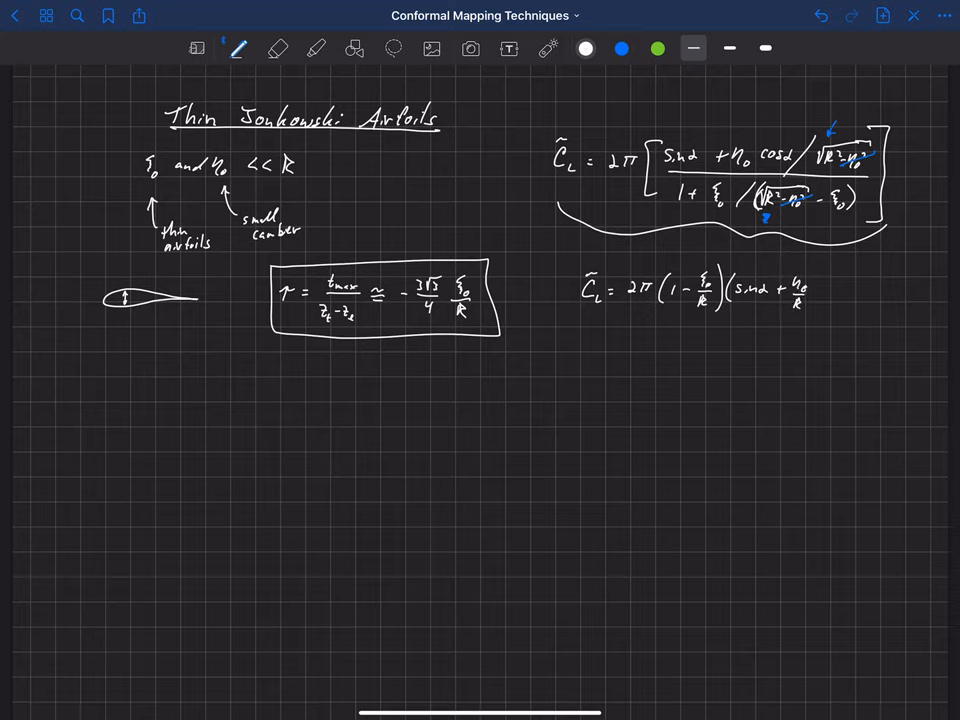
type("Cos")
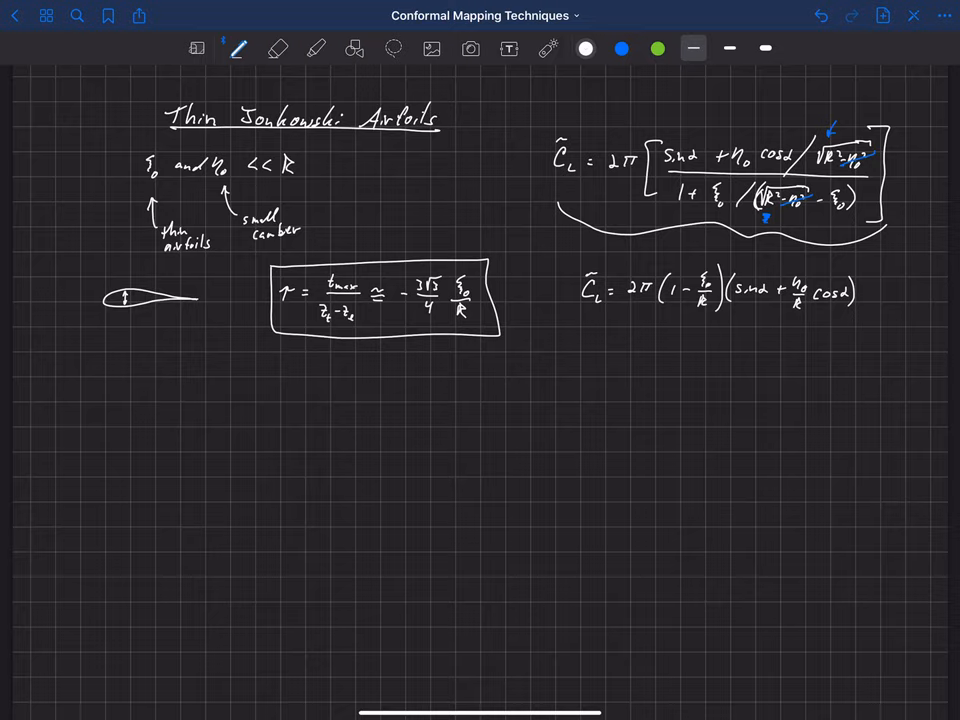
Step: Mark the camber-and-angle term and the thickness factor with arrows
left_click_drag(802, 320, 798, 350)
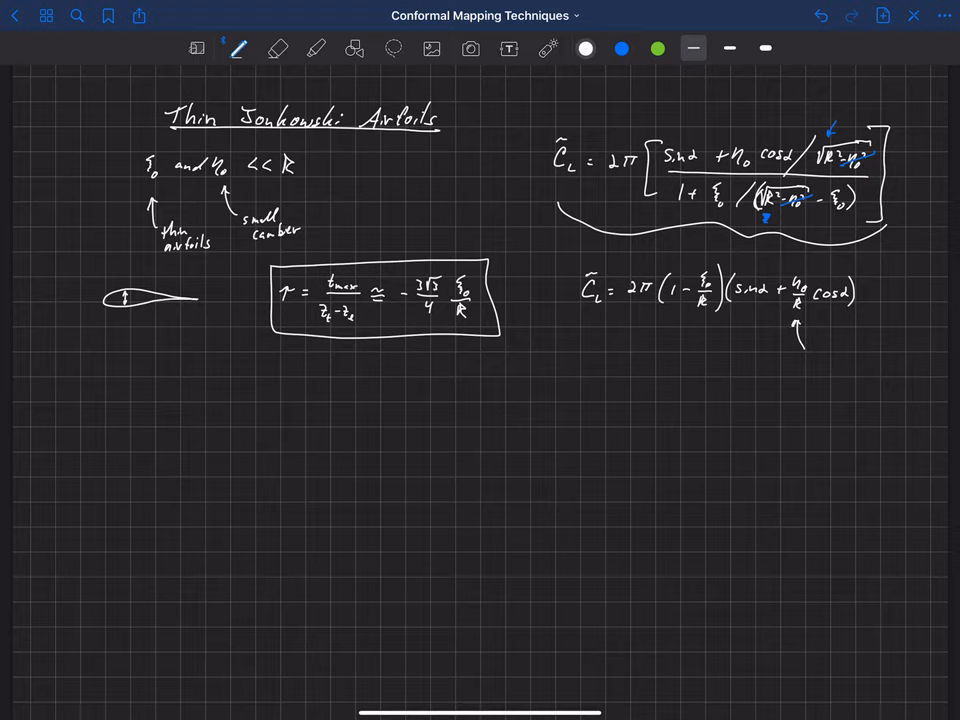
left_click_drag(704, 344, 704, 320)
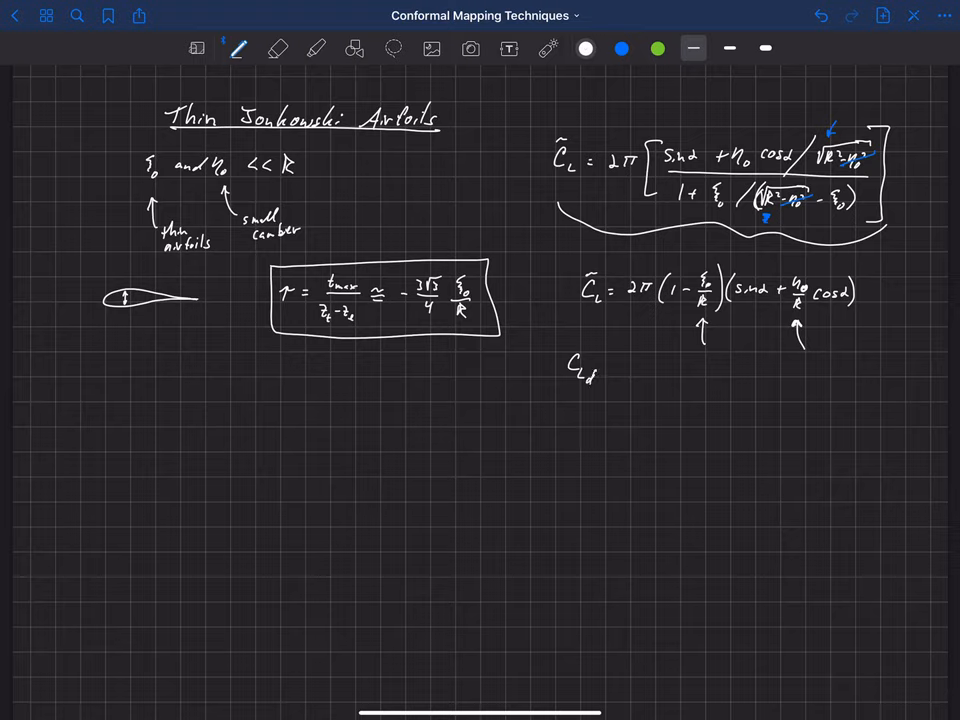
Step: Write C̃_Ld = C̃_L|α=0 = 2π(1 − ξ0/R)(η0/R)
type("= C̃_L")
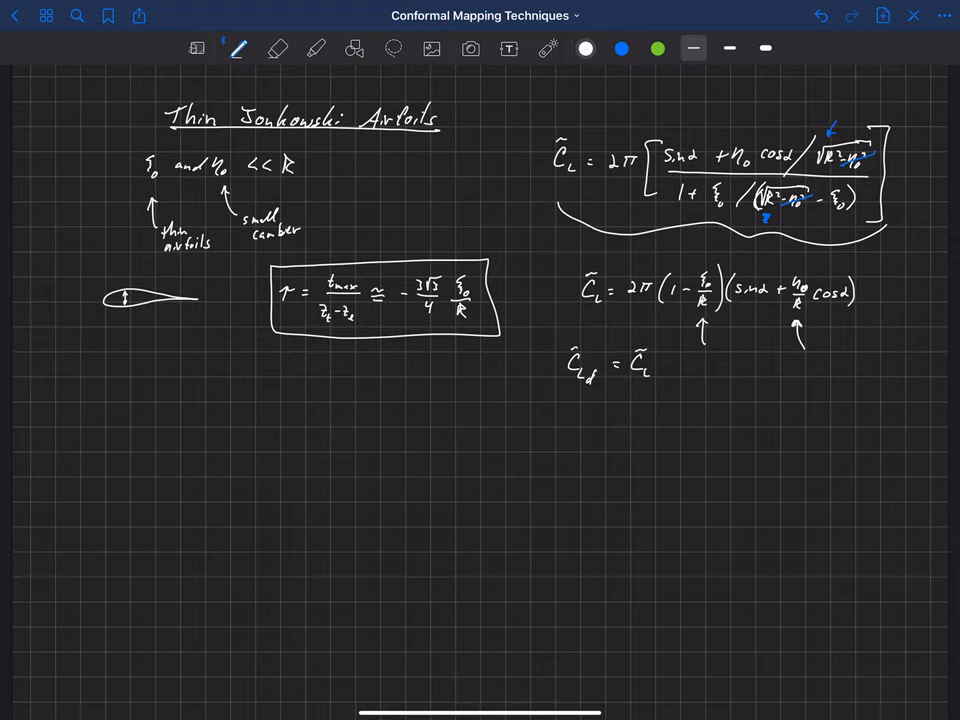
type("|α-")
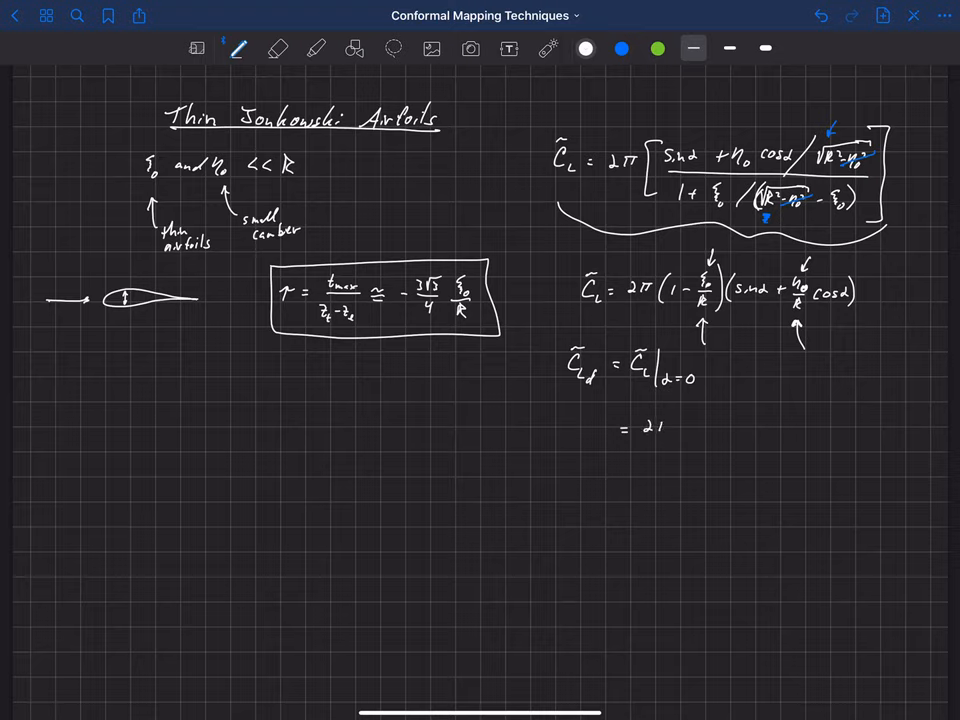
type("π(1-")
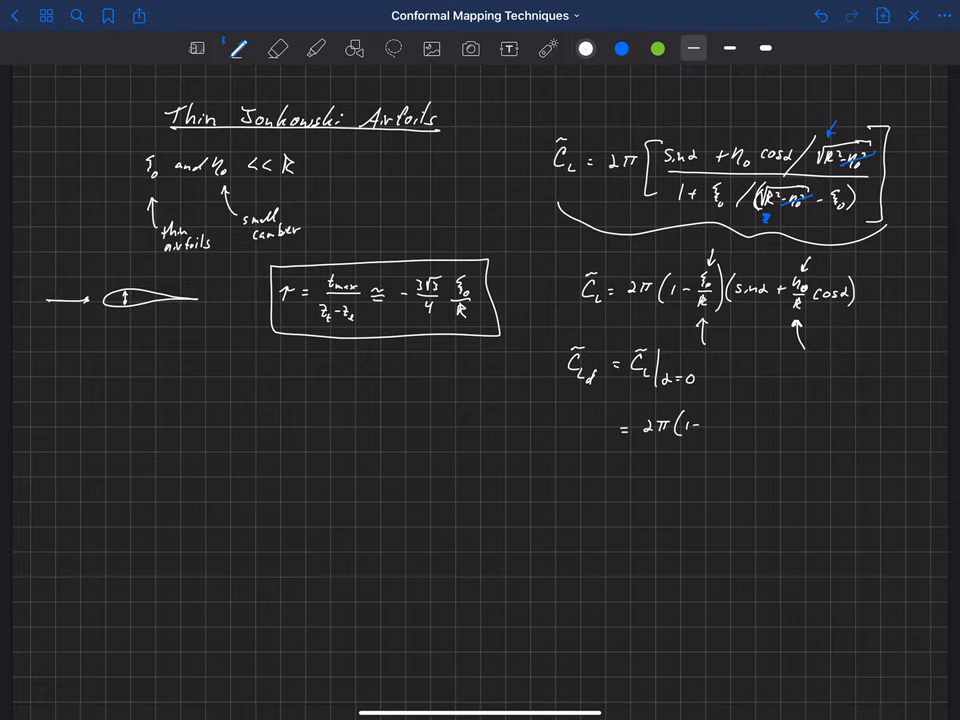
type("ξ₀/R)(η₀/R")
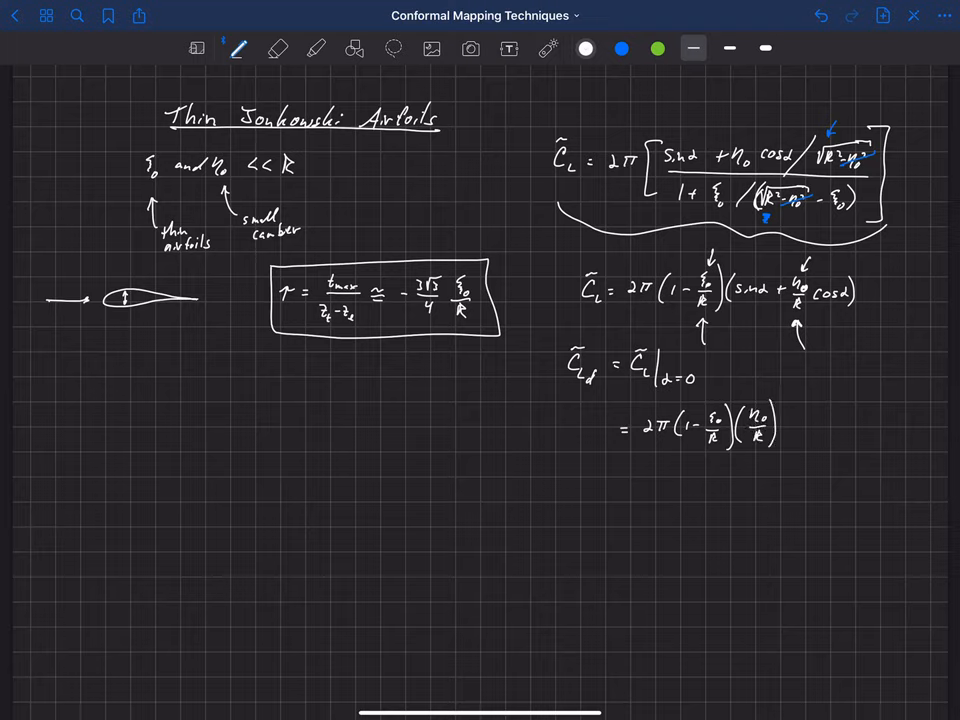
type("C_Ld")
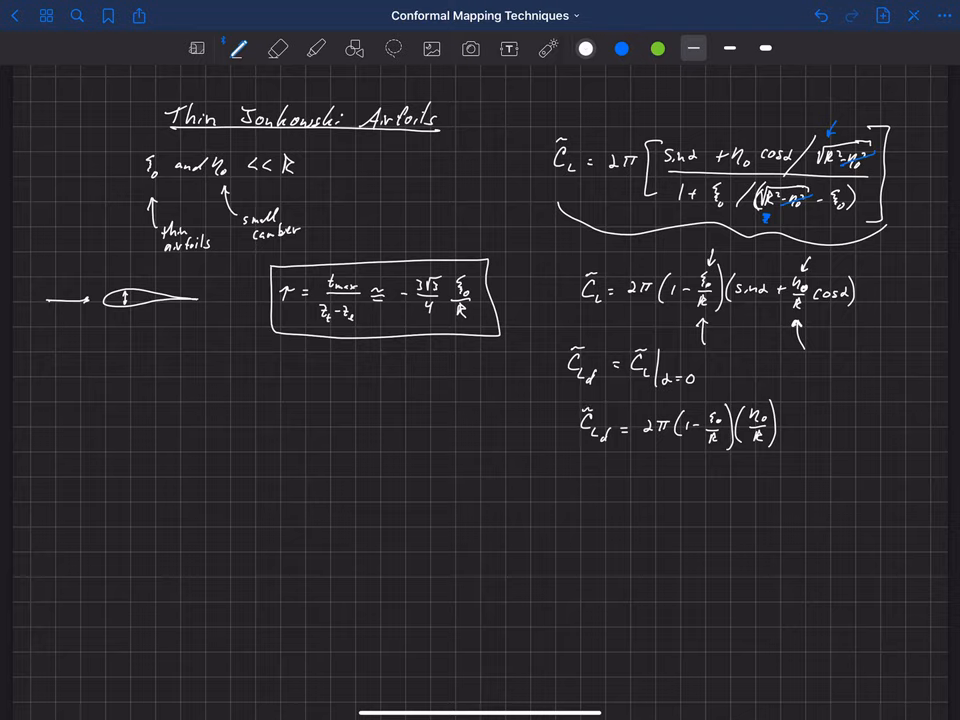
Step: Box the C̃_Ld formula, link it by arrow to the τ box, and circle ξ0 and η0
left_click_drag(564, 404, 810, 444)
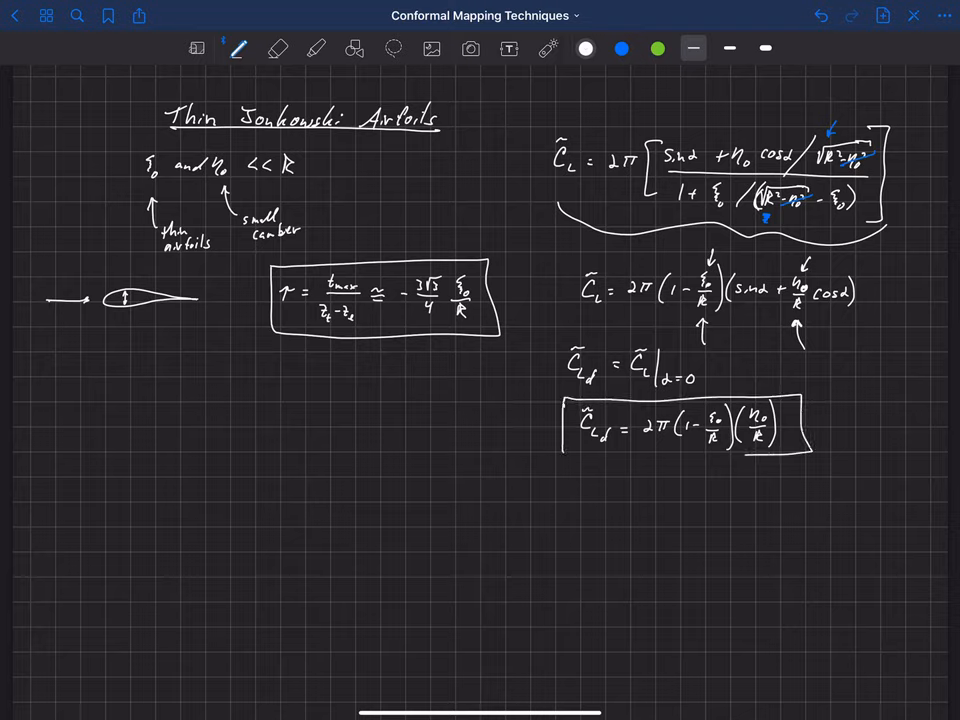
left_click_drag(564, 456, 816, 450)
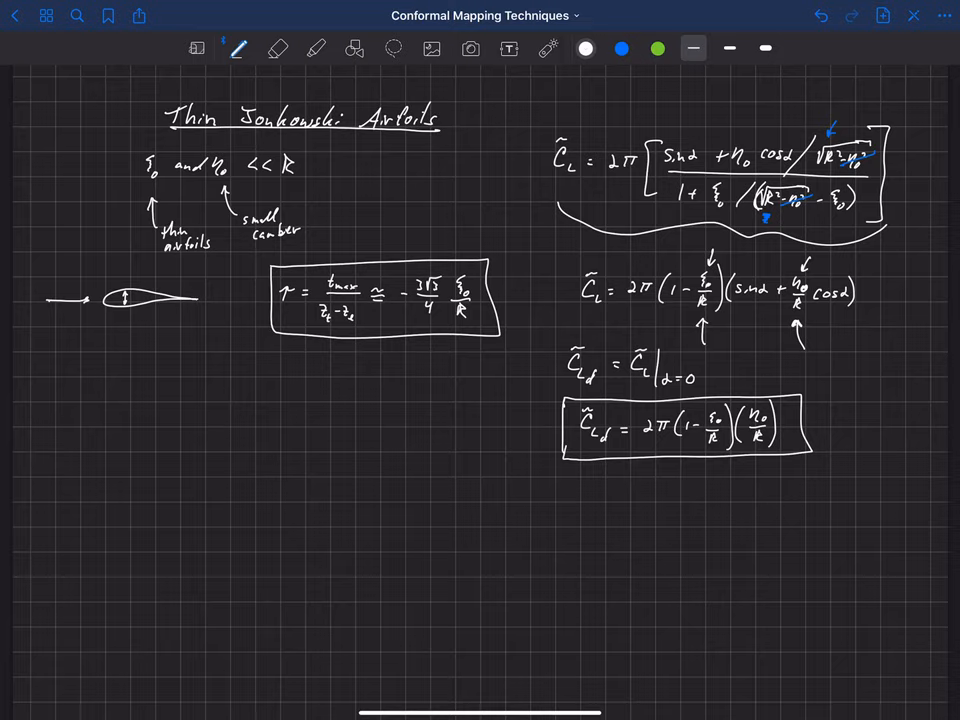
left_click_drag(486, 344, 540, 414)
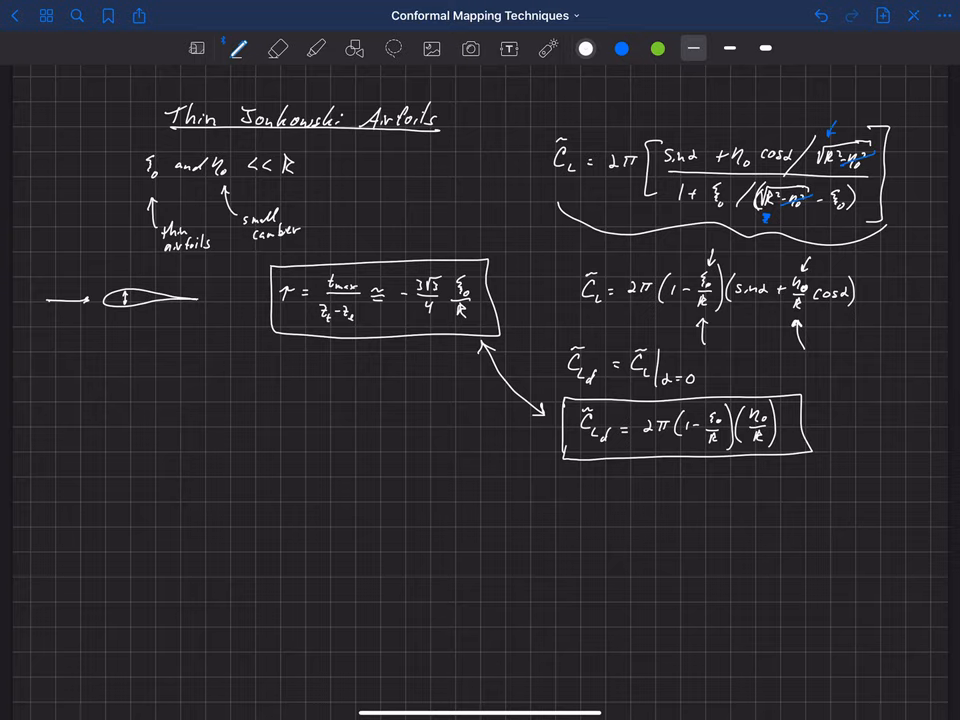
left_click_drag(140, 170, 164, 156)
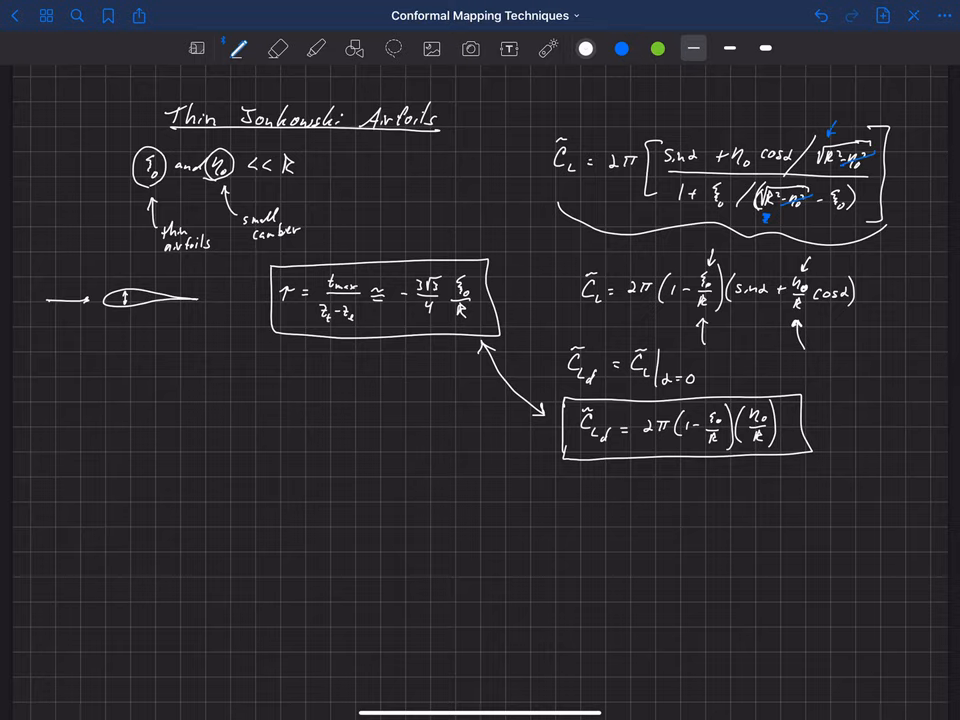
Step: List τ, C̃_Ld and write ξ0/R = −4τ/(3√3)
left_click_drag(128, 400, 138, 384)
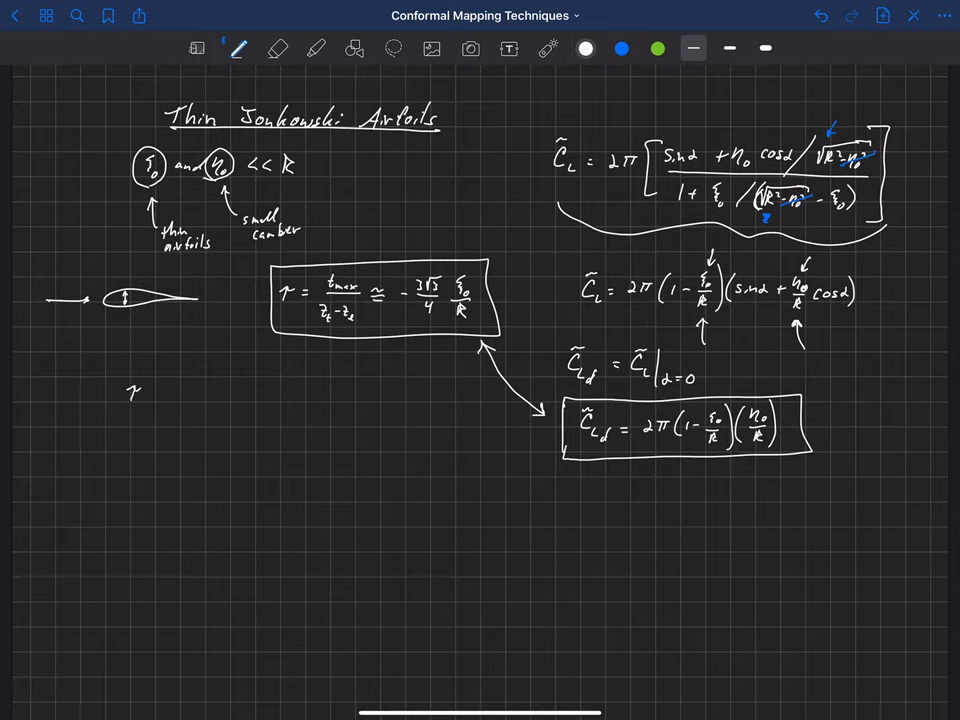
type(", C_Ld")
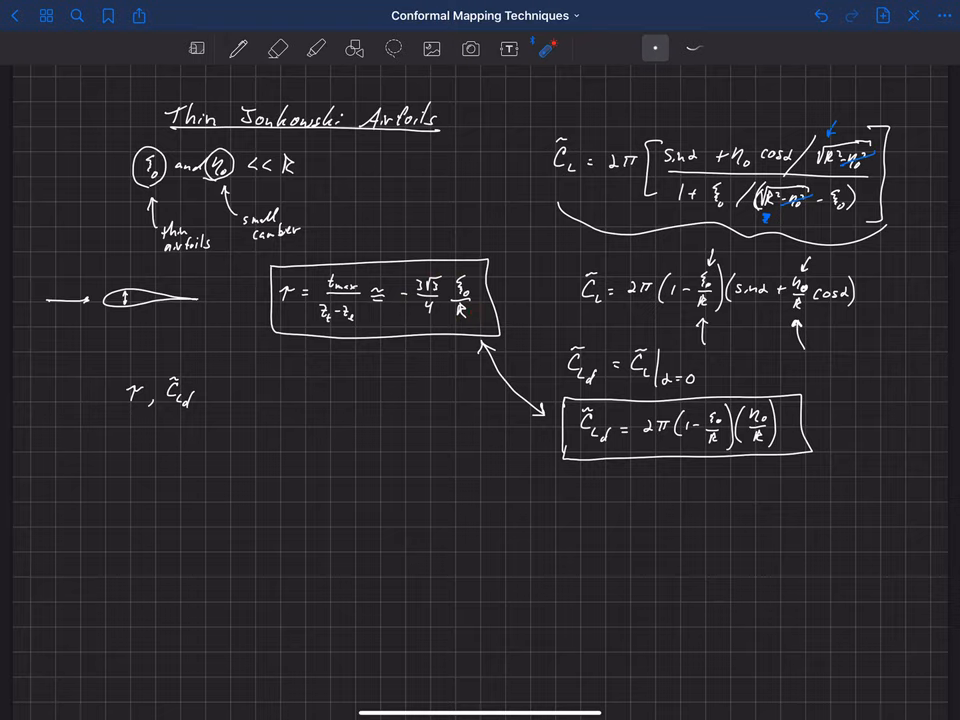
left_click(236, 48)
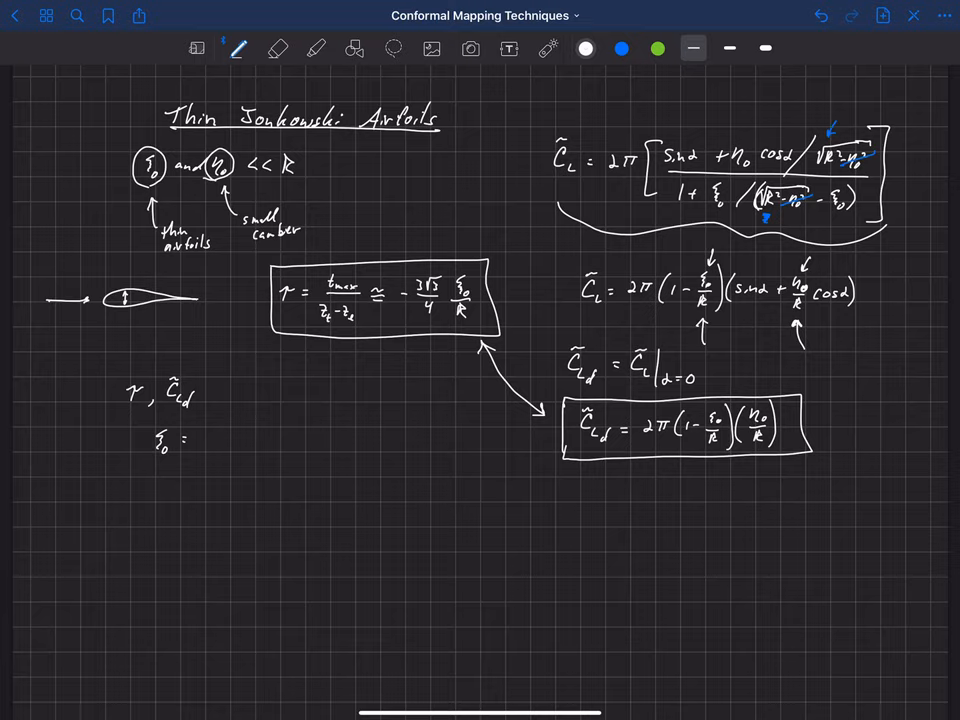
type("/R")
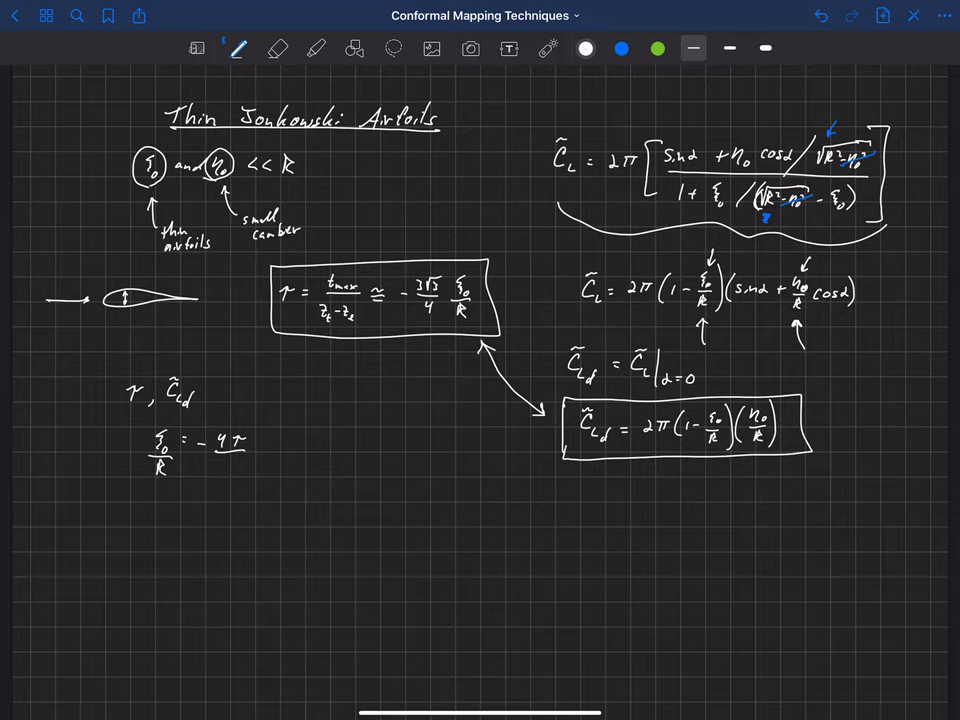
type("3√3")
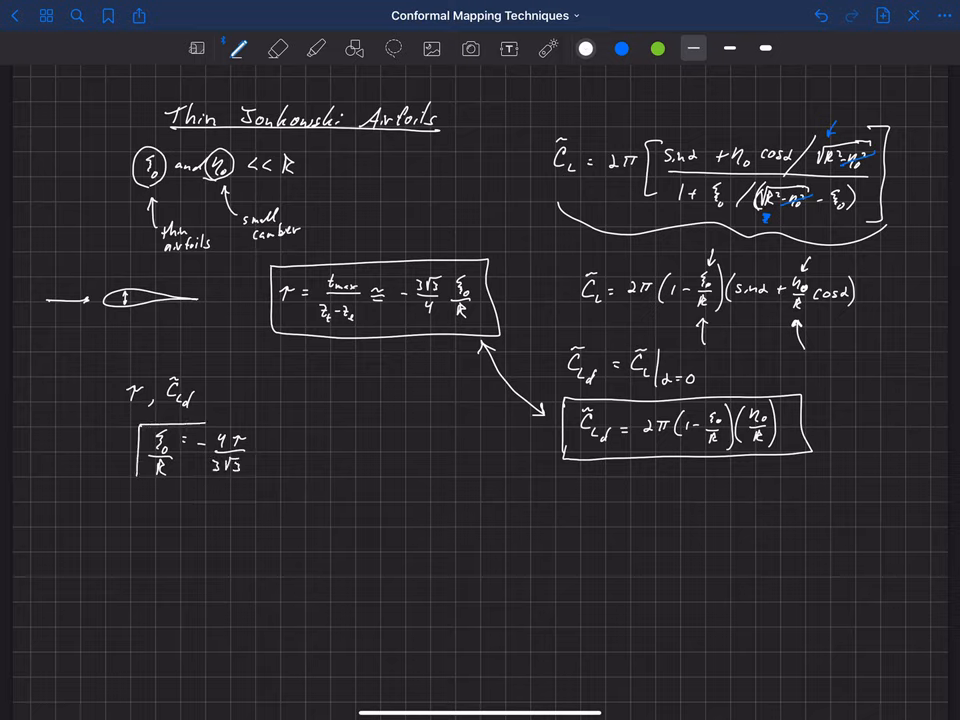
Step: Box the ξ0/R result and point an arrow at it
left_click_drag(136, 430, 264, 476)
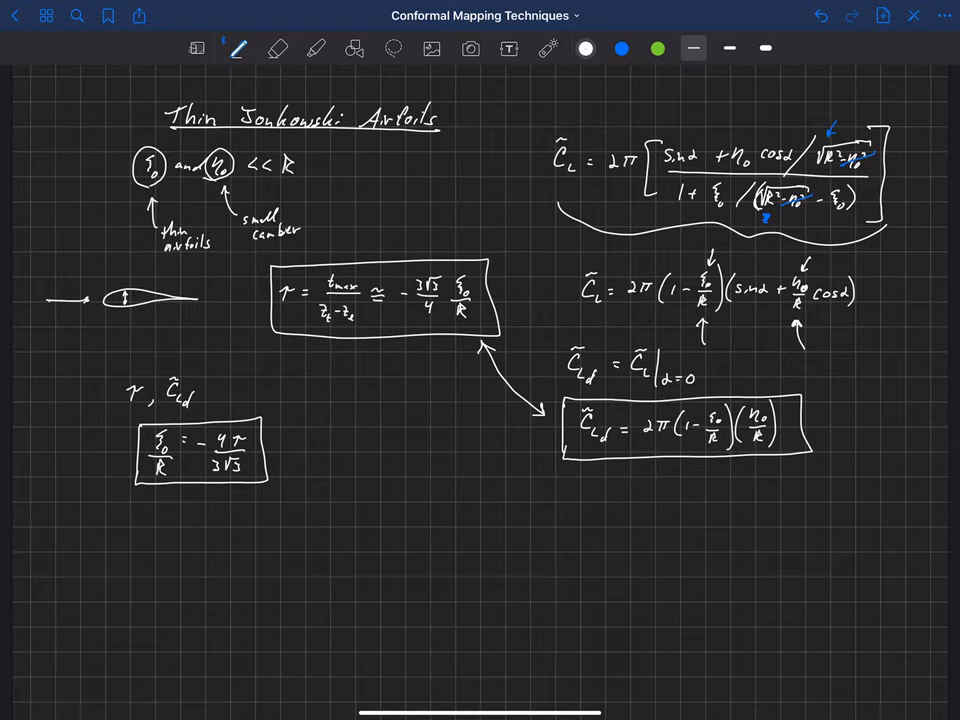
left_click_drag(288, 390, 244, 430)
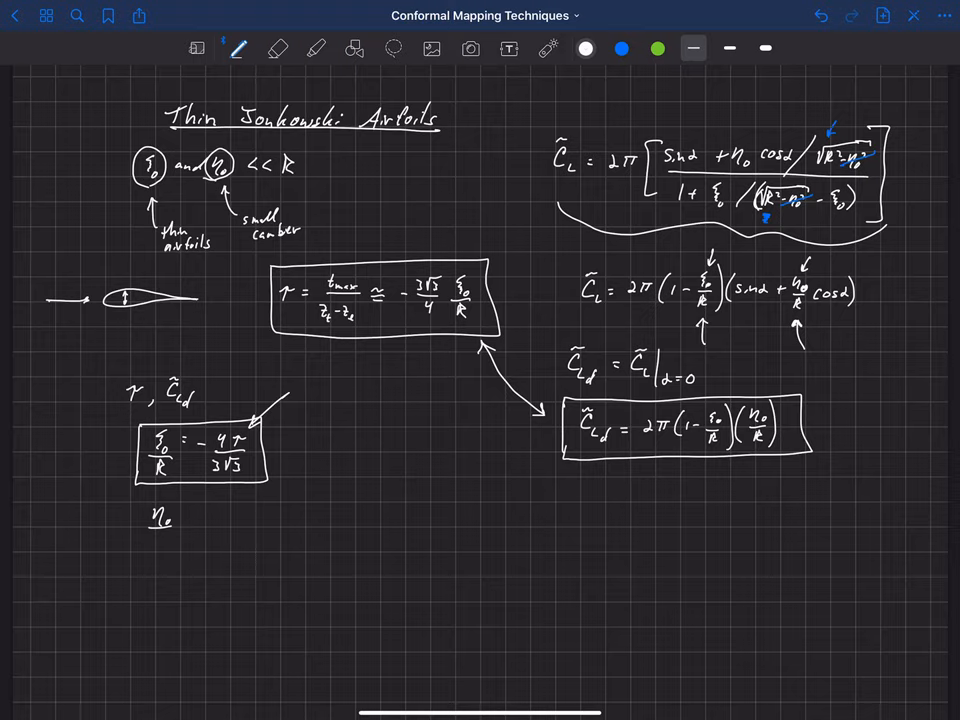
Step: Annotate f(τ) and write η0/R = C̃_Ld / 2π[1 + 4τ/(3√3)]
left_click(160, 540)
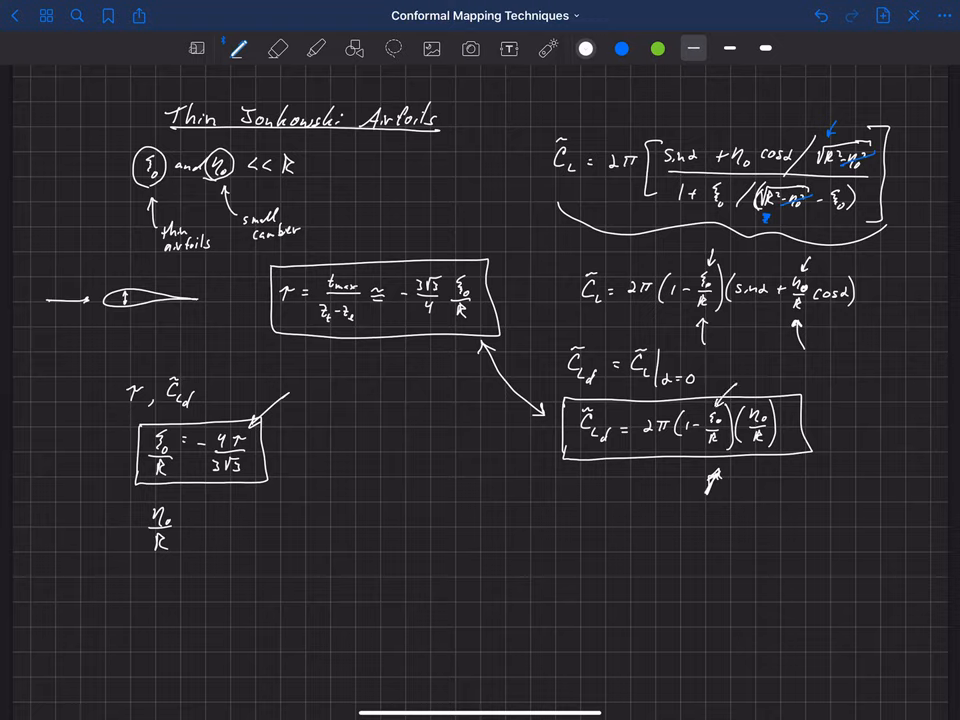
type("f(r")
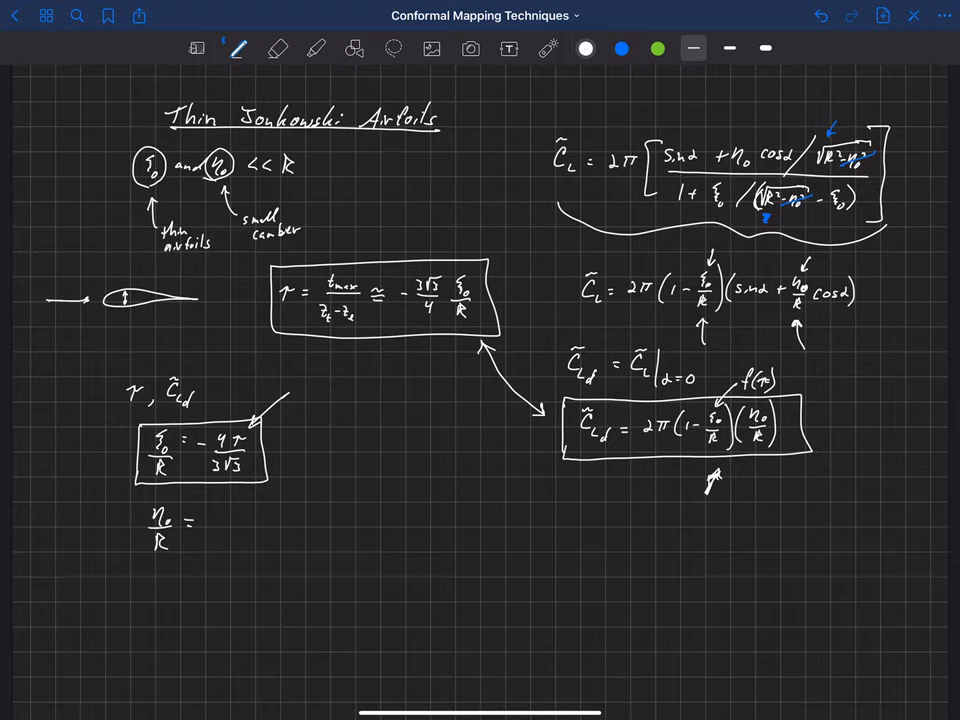
type("C_ld")
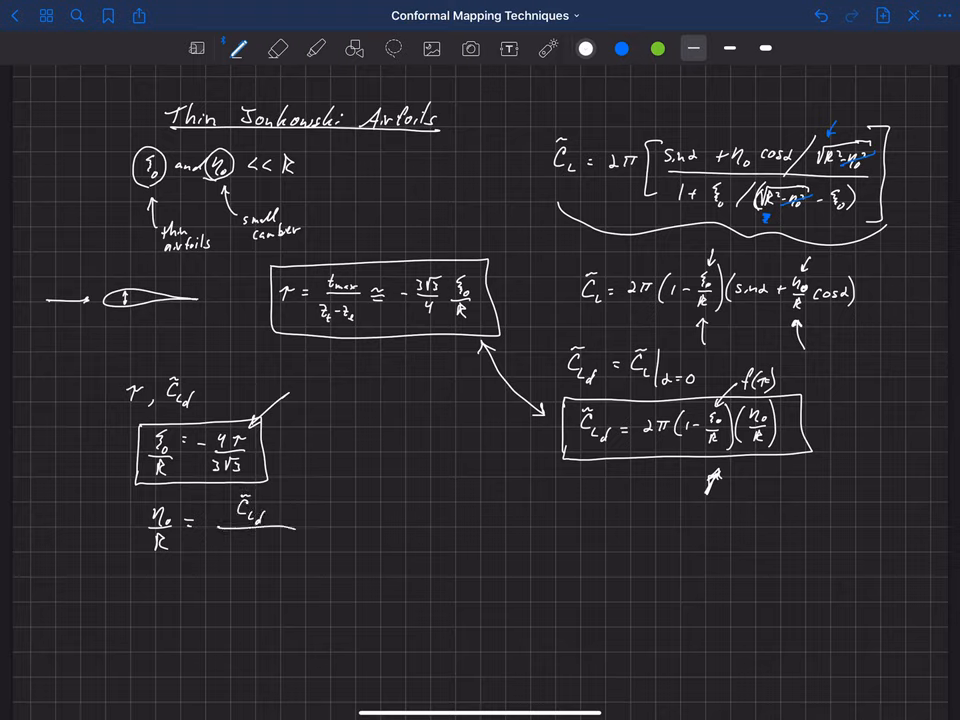
type("2π[1+4τ/(3√")
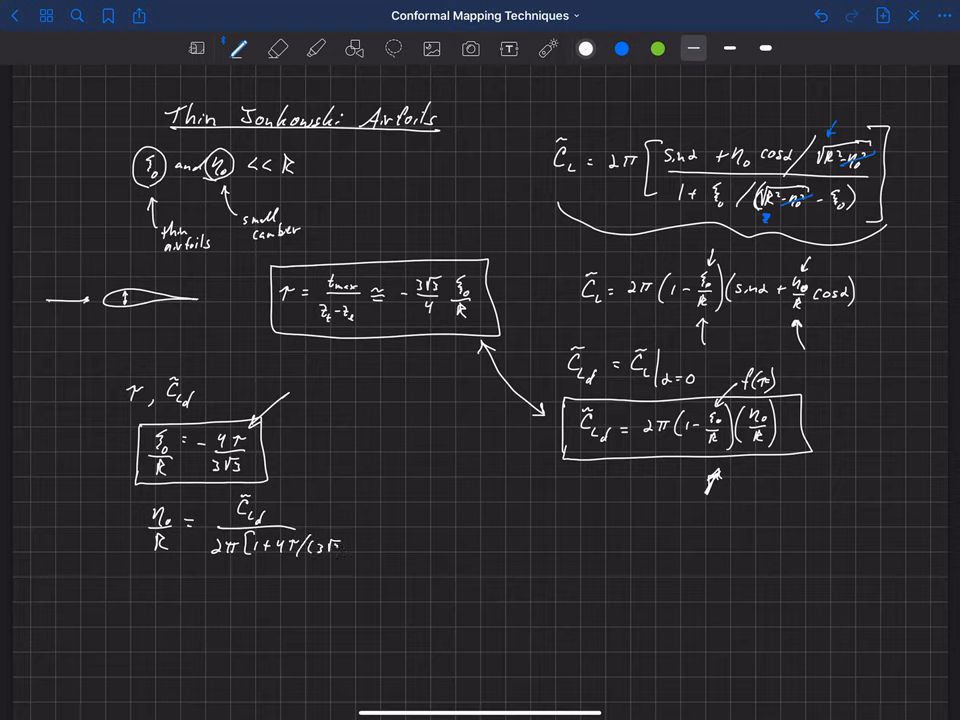
left_click(340, 544)
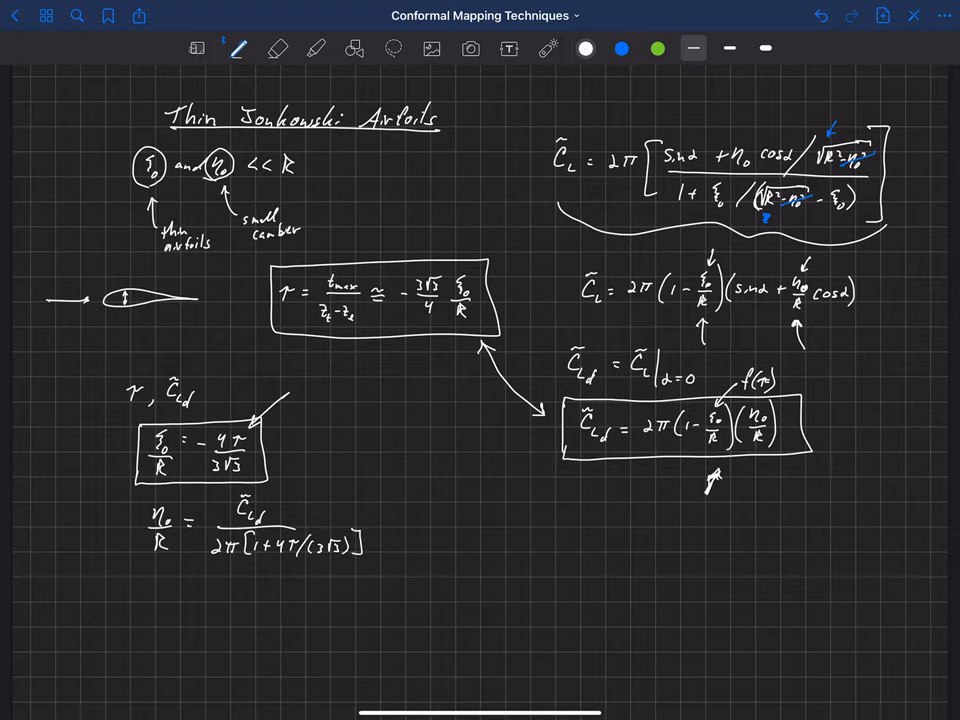